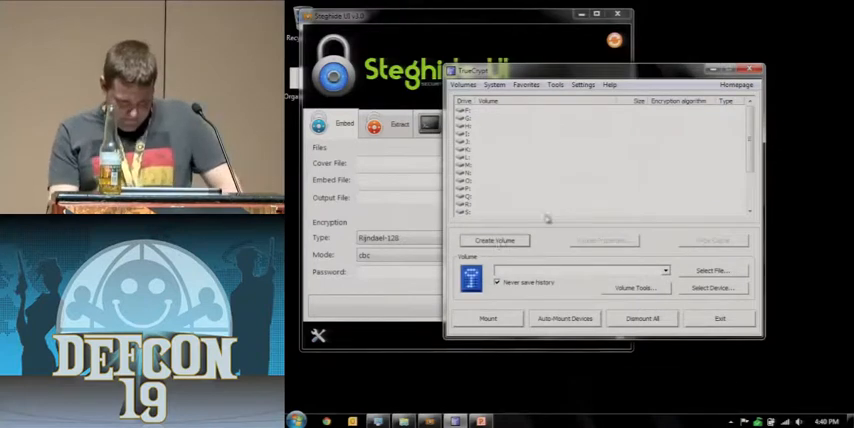
Start the Create Volume wizard for an encrypted file container and reach the location chooser
left_click(494, 240)
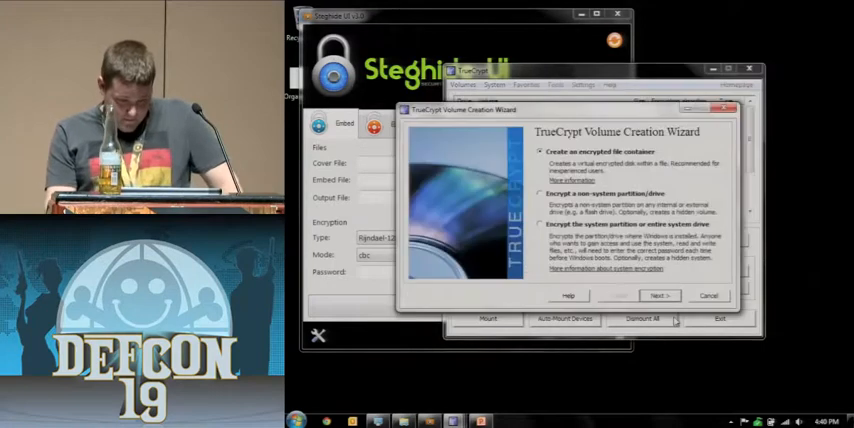
left_click(656, 296)
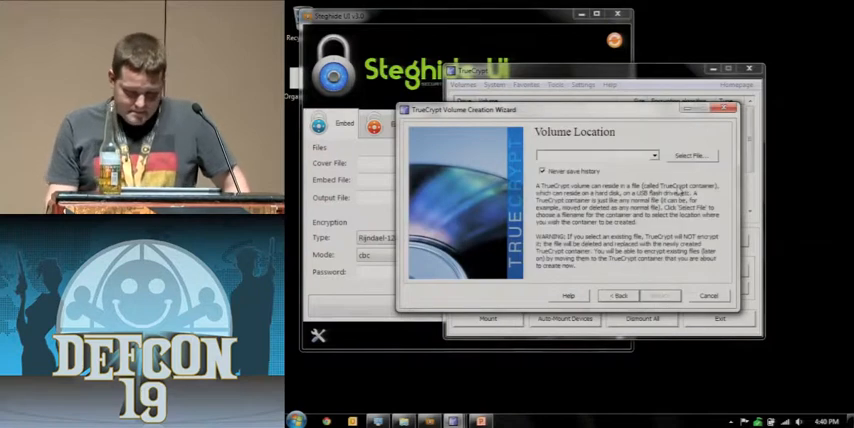
left_click(690, 156)
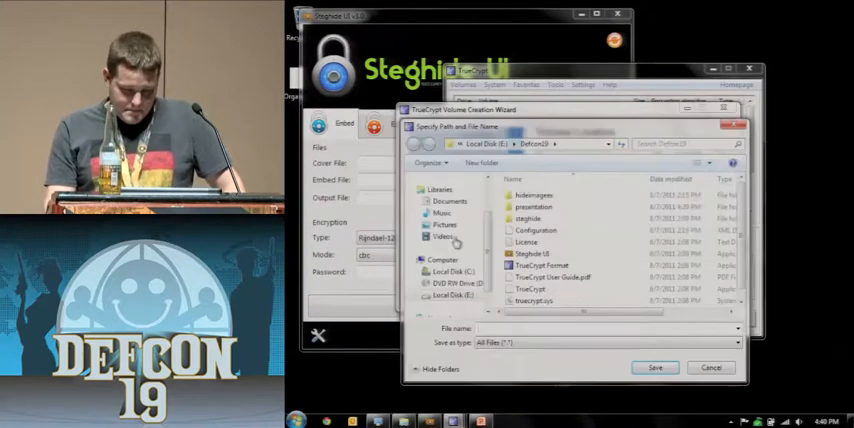
Name the container file 'secrets' and save it as the volume location
left_click(420, 182)
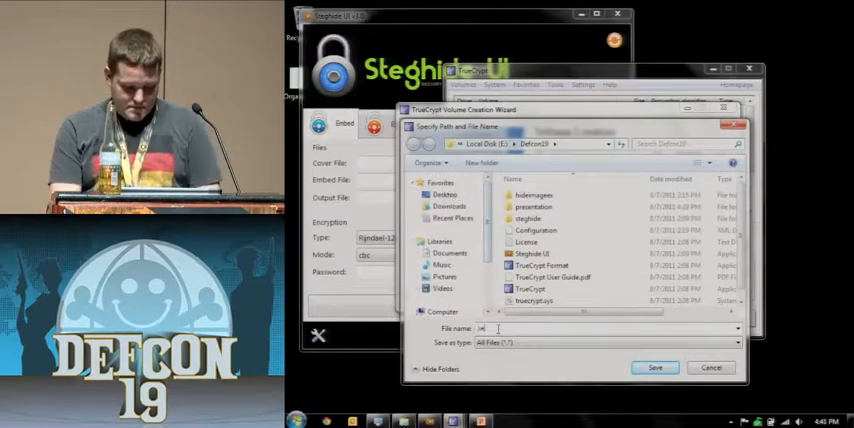
type("secrets")
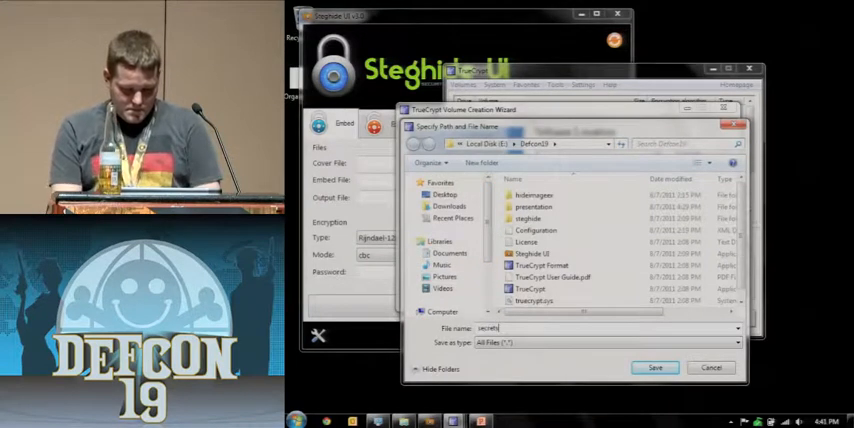
left_click(656, 368)
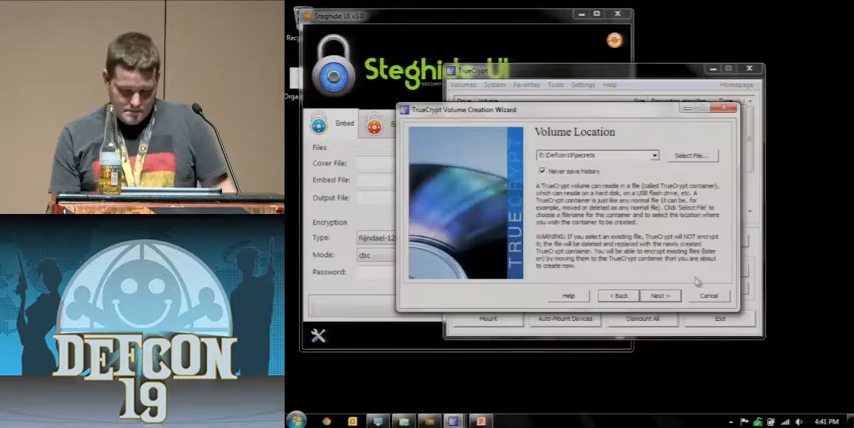
Keep the default encryption options and set the container's volume size and unit
left_click(658, 296)
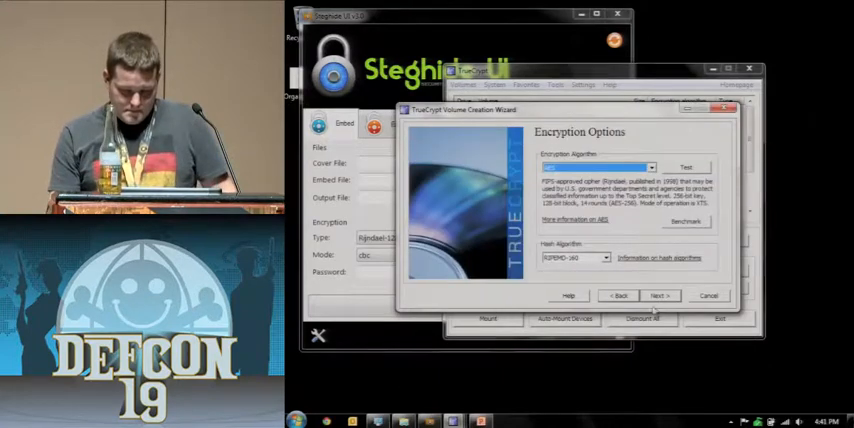
left_click(660, 296)
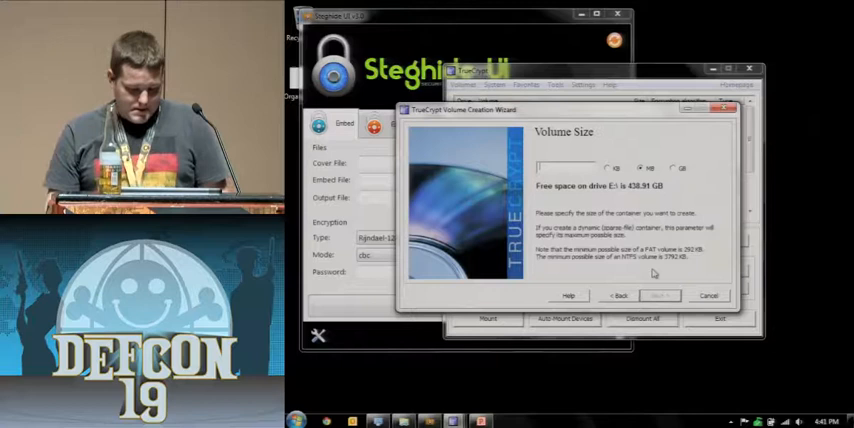
left_click(656, 296)
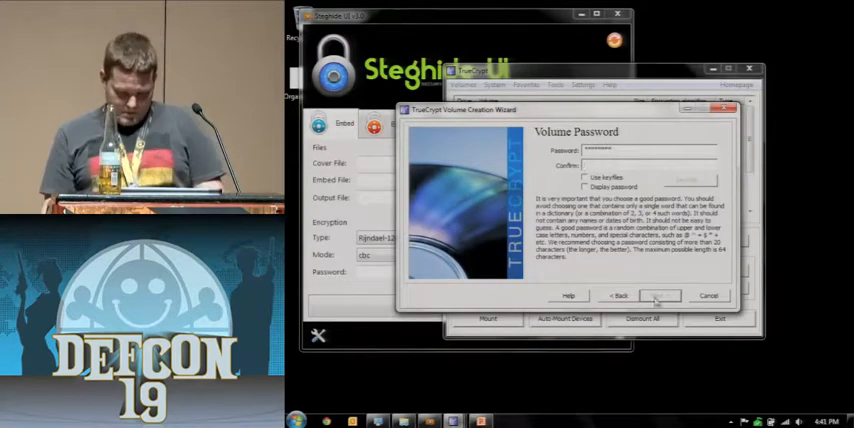
left_click(658, 296)
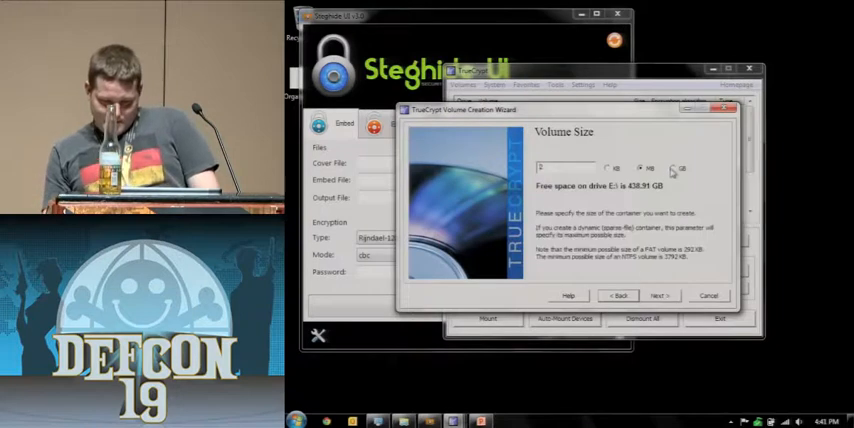
left_click(680, 168)
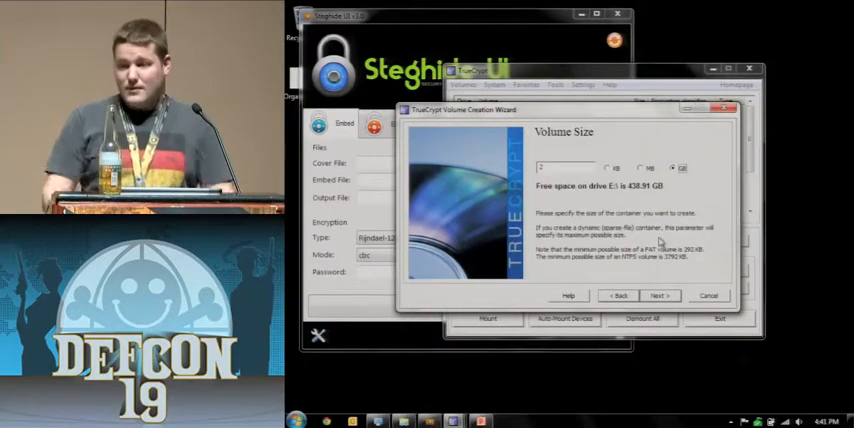
left_click(660, 296)
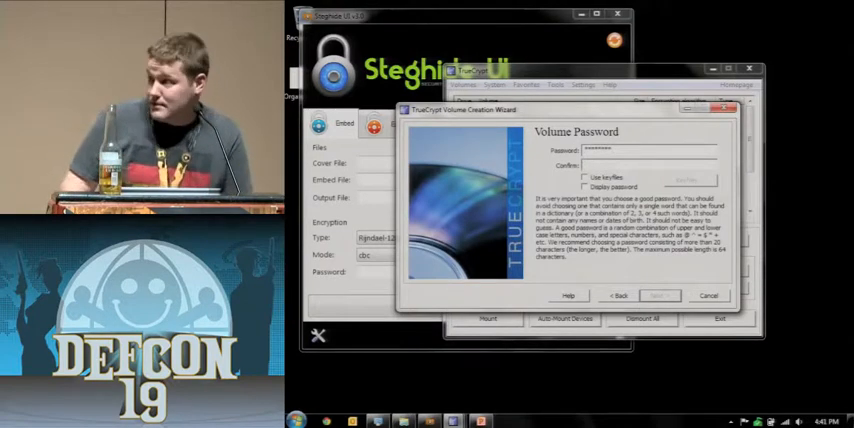
type("password")
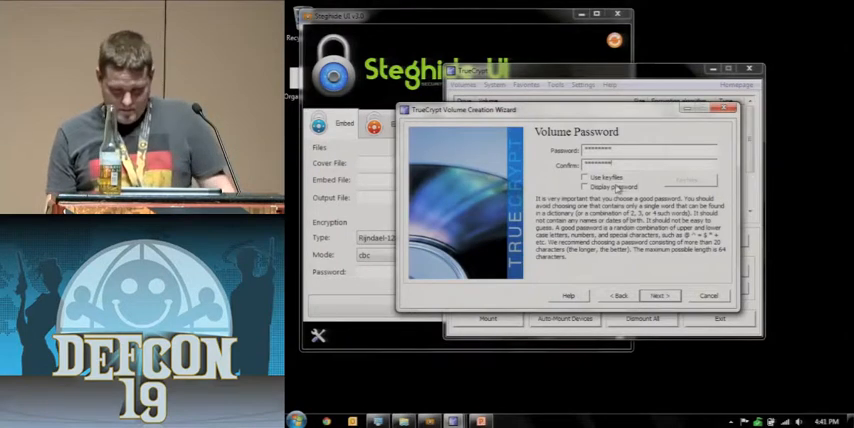
left_click(584, 188)
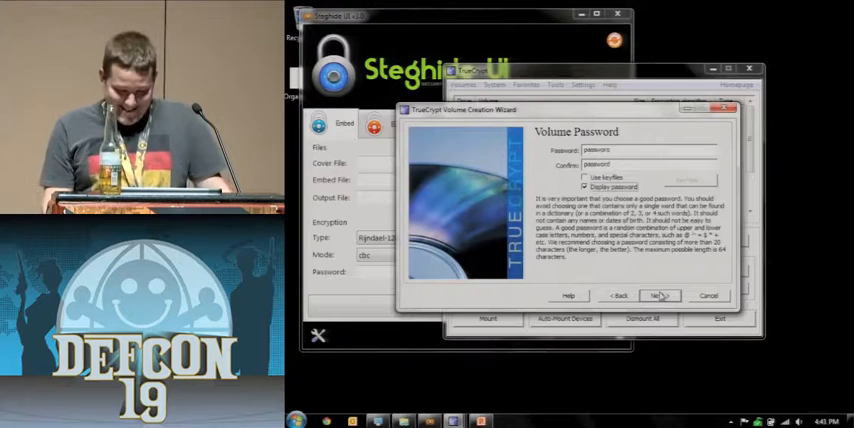
left_click(658, 296)
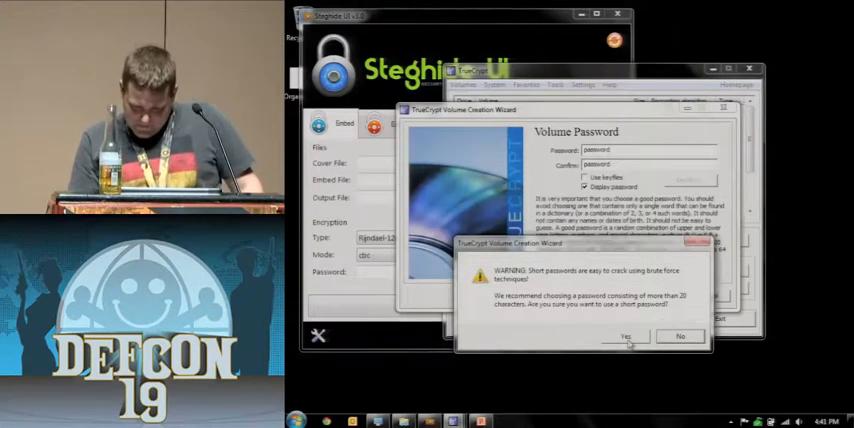
left_click(624, 336)
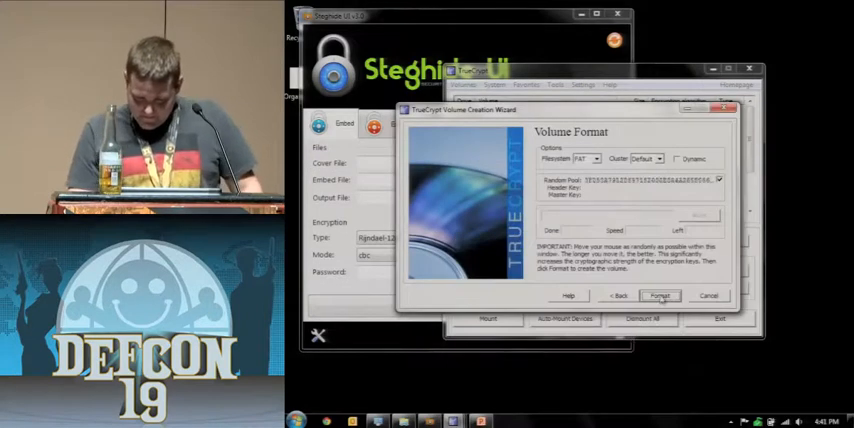
Format the volume to finish creating the secrets container
left_click(660, 296)
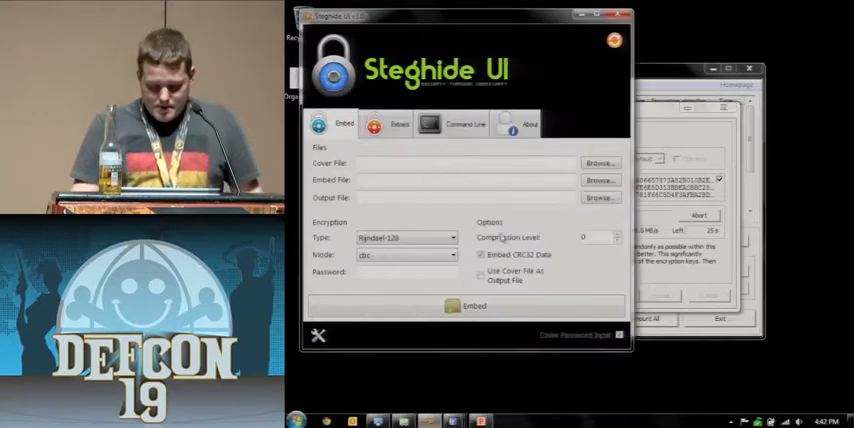
Set a JPEG from Local Disk > Defcon as the Steghide cover file
left_click_drag(466, 14, 484, 36)
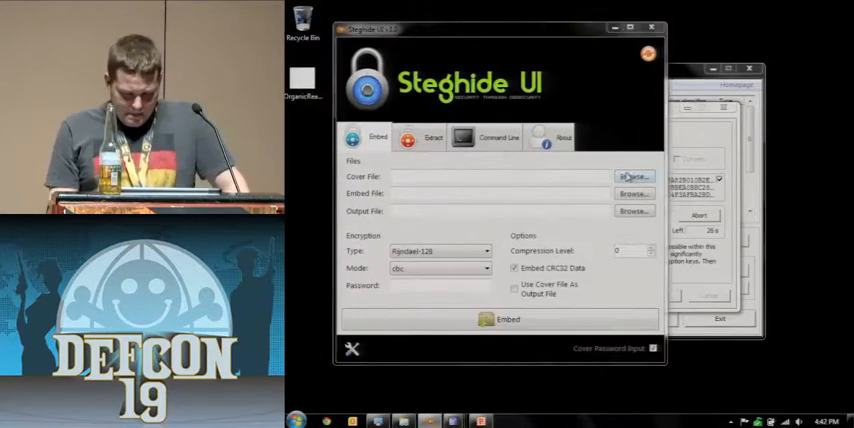
left_click(632, 176)
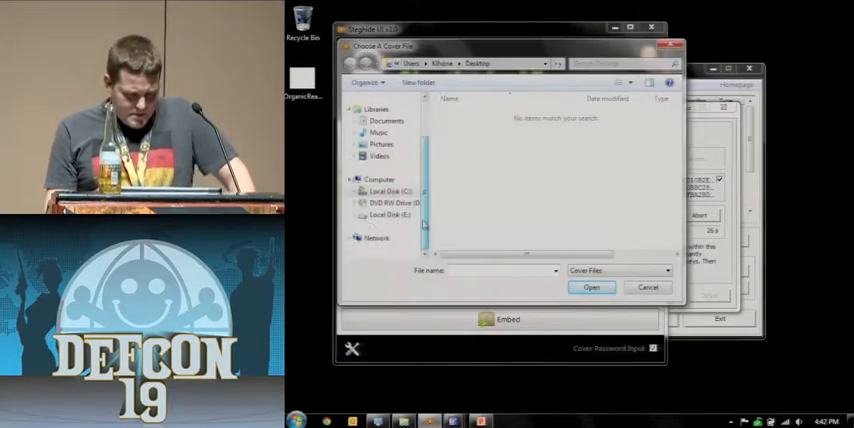
left_click(388, 214)
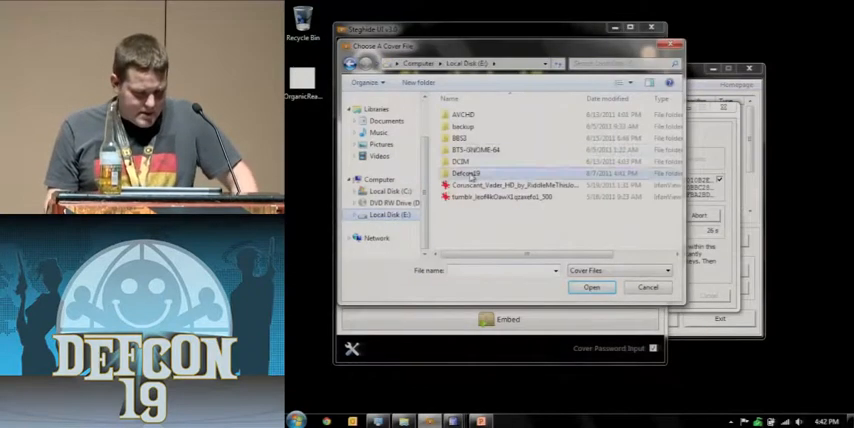
double_click(466, 172)
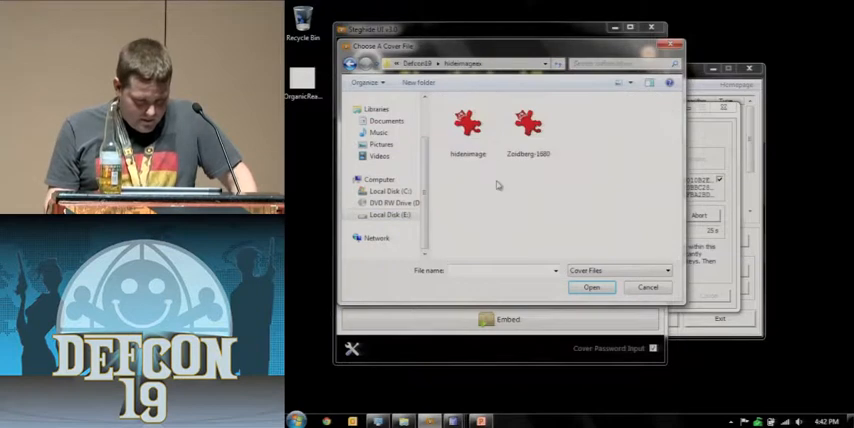
left_click(592, 288)
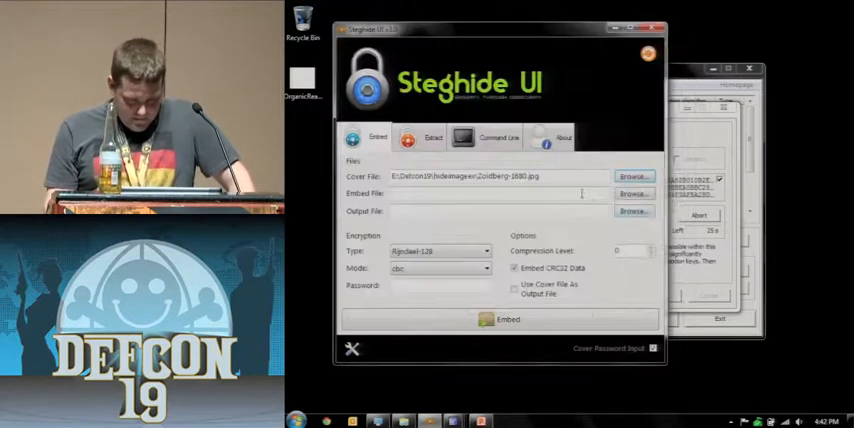
left_click(632, 194)
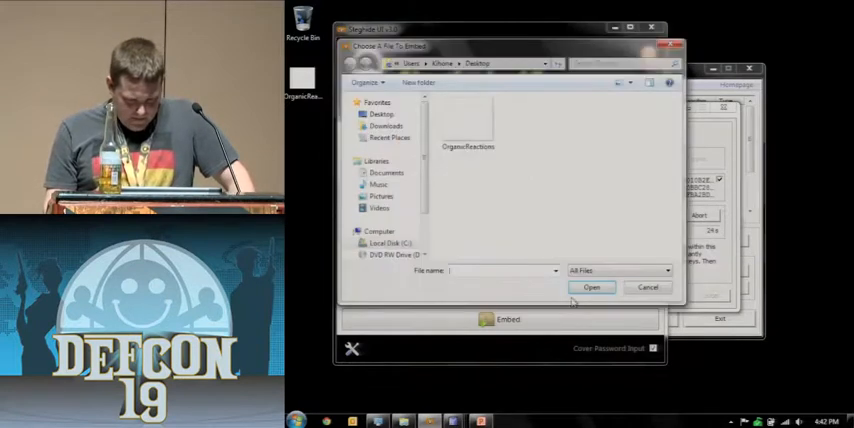
Choose the secrets text file from the Defcon folder as the file to embed
scroll("down", 3)
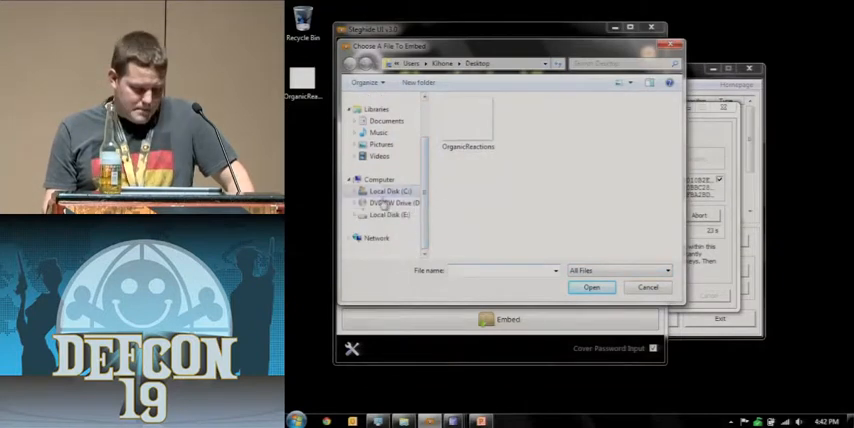
left_click(386, 214)
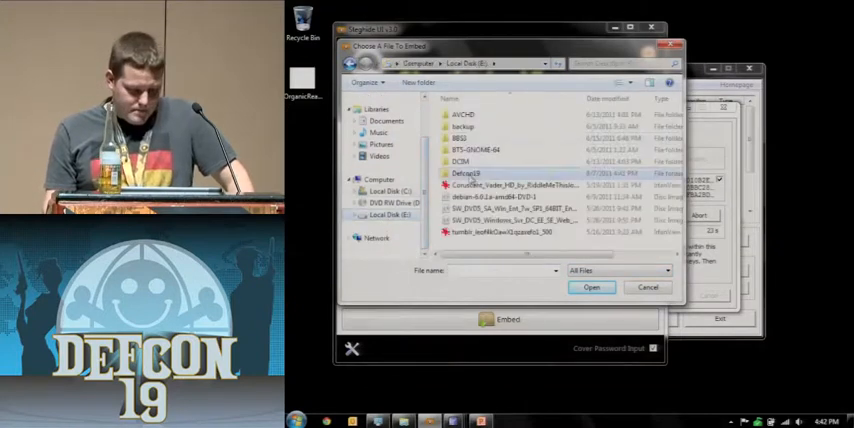
double_click(466, 174)
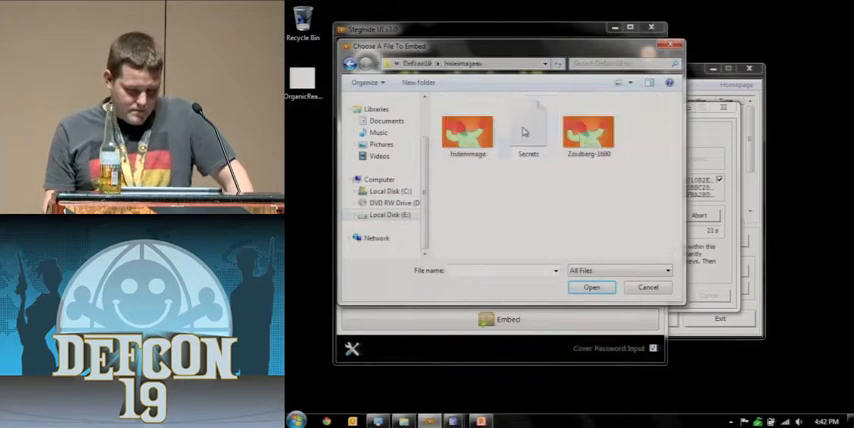
left_click(528, 130)
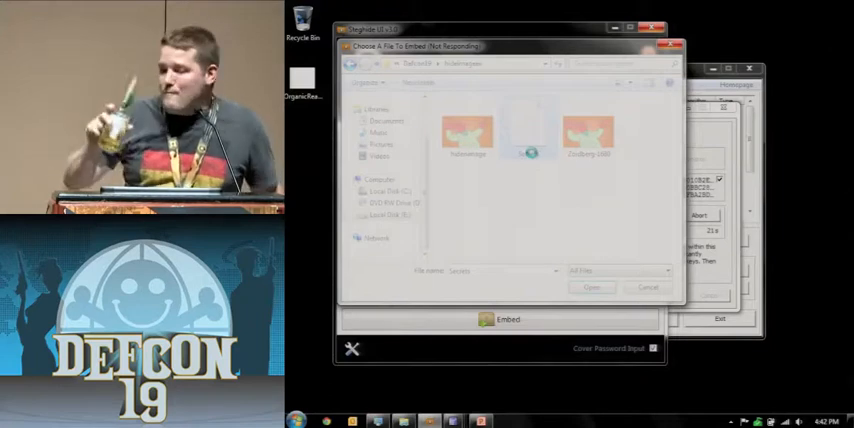
left_click(528, 136)
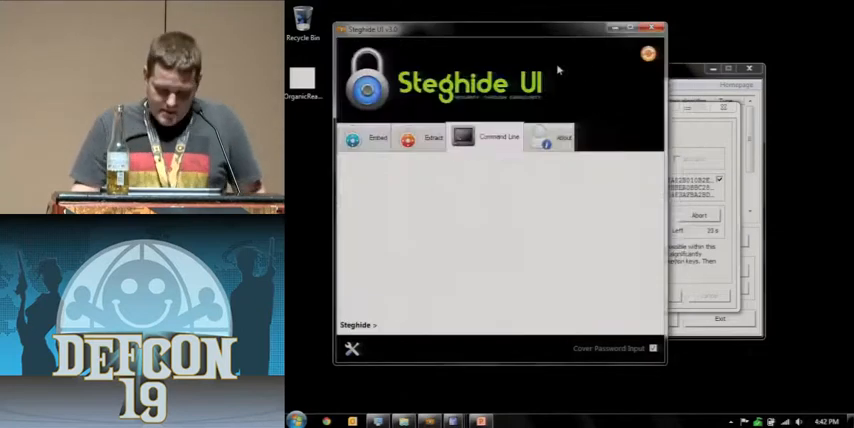
left_click(370, 136)
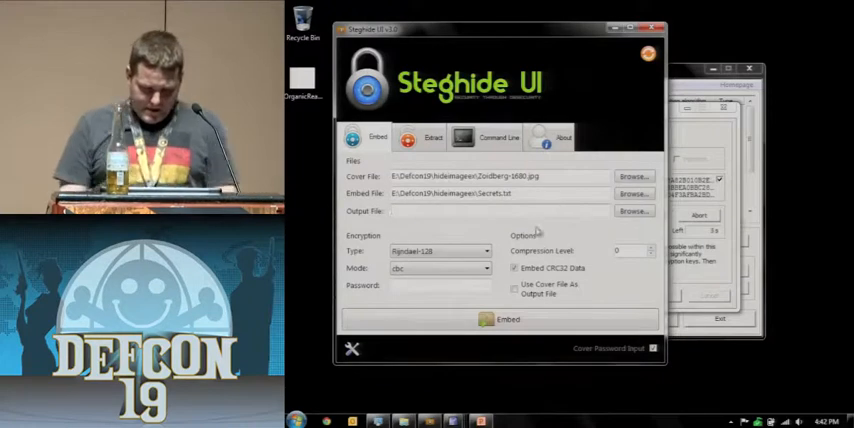
Set the output image to save on the Desktop and embed the secrets file into the JPEG
left_click(632, 212)
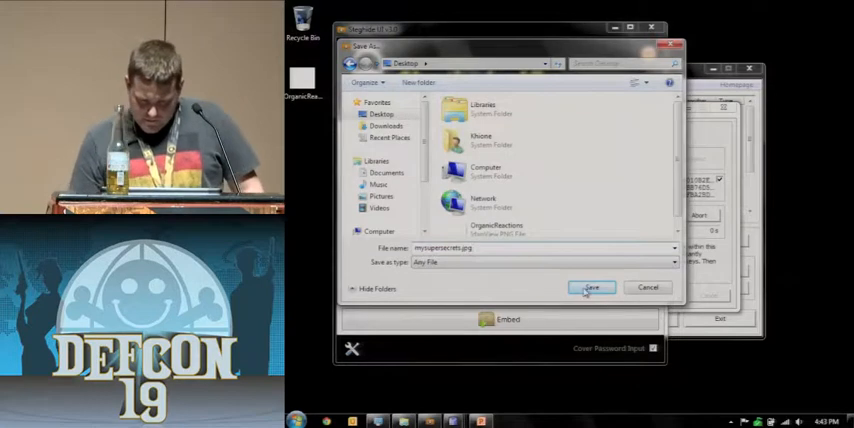
left_click(590, 288)
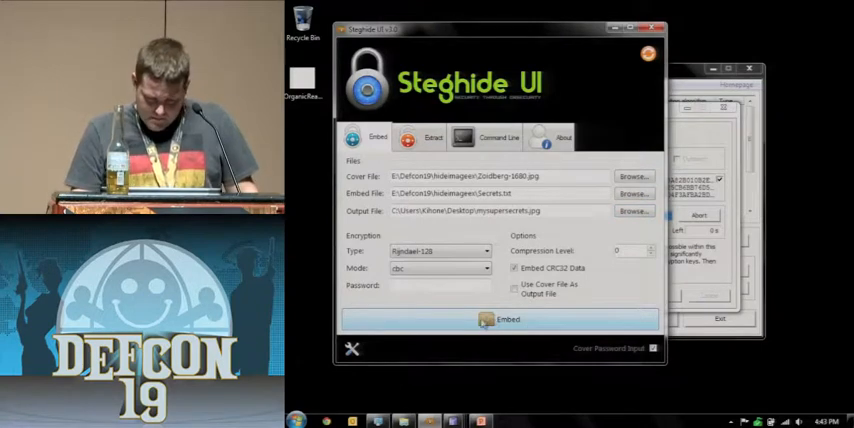
left_click(498, 320)
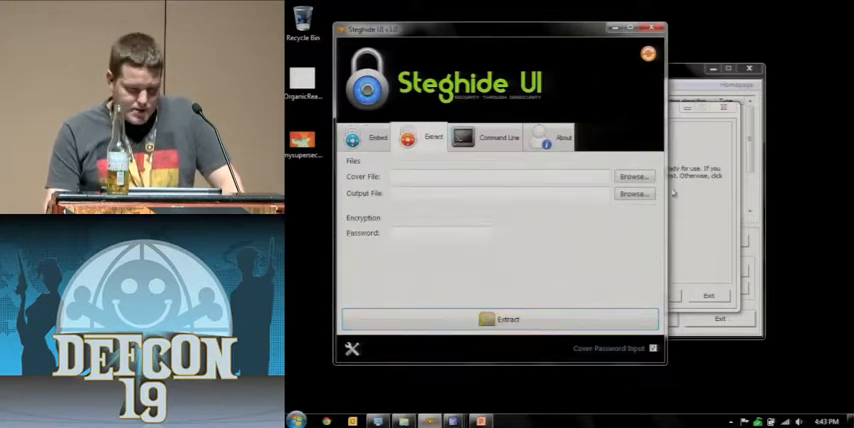
Select the desktop stego image and set the extracted output file to secrets.txt
left_click(632, 176)
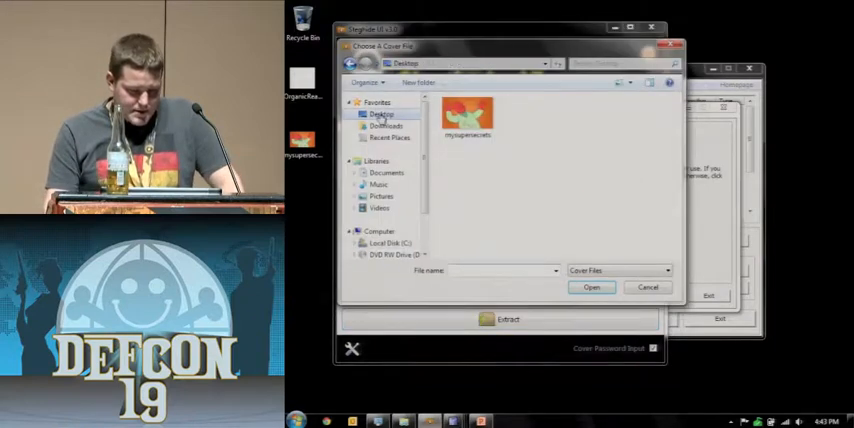
left_click(592, 288)
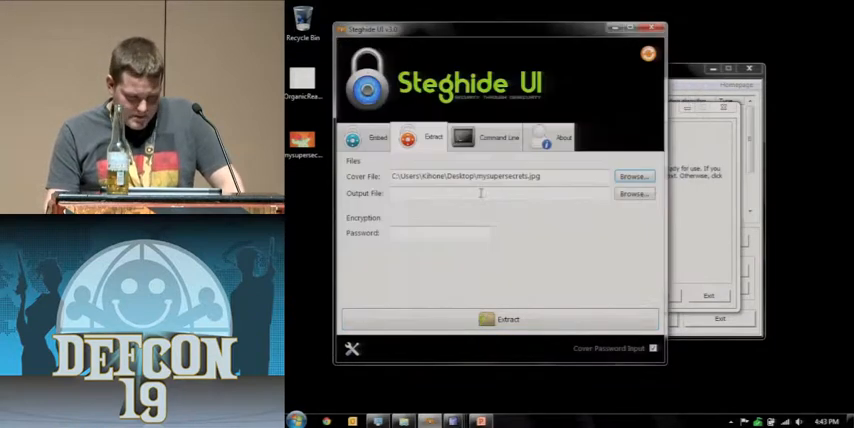
left_click(632, 194)
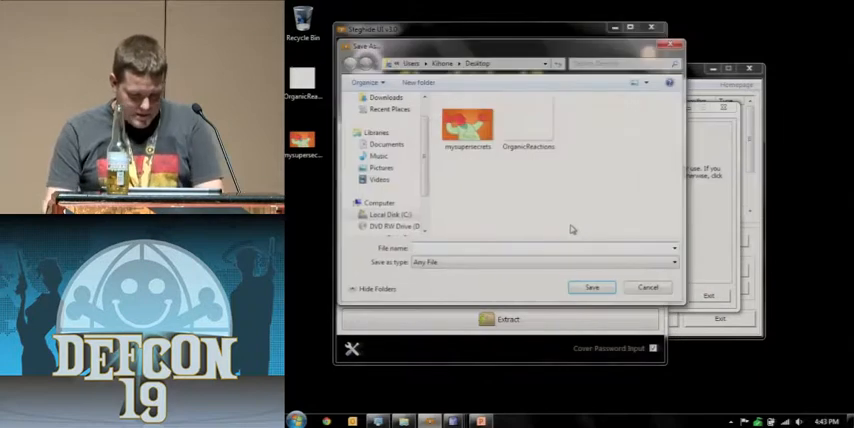
type("secrets.txt")
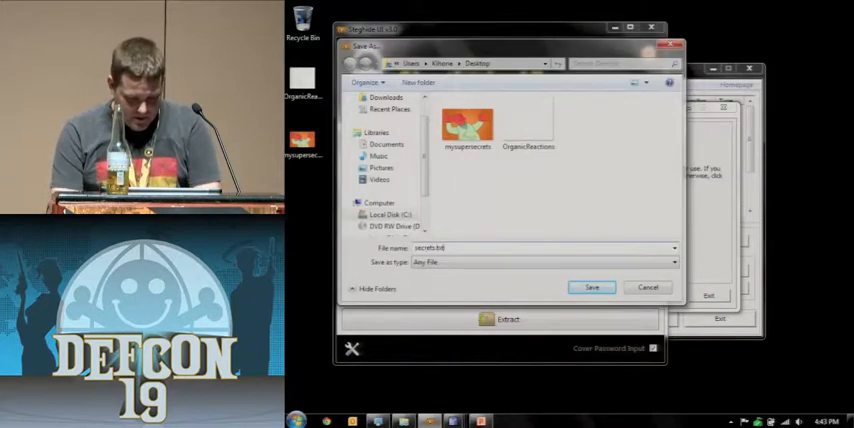
left_click(592, 288)
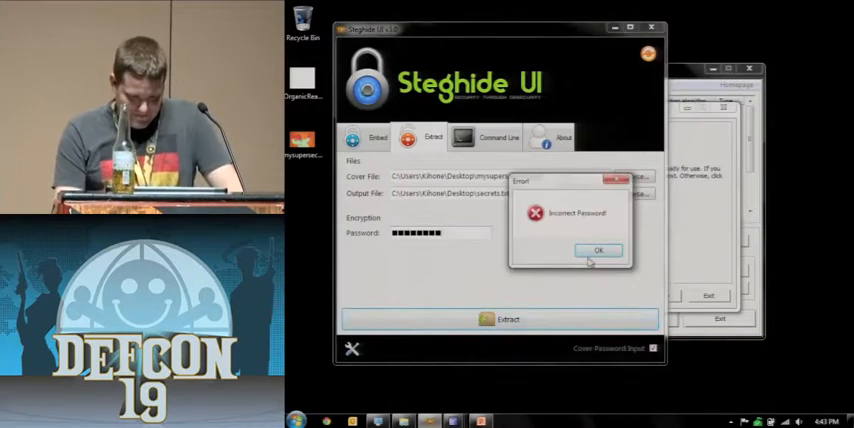
Attempt extraction repeatedly, dismissing the Incorrect Password errors between tries
left_click(596, 250)
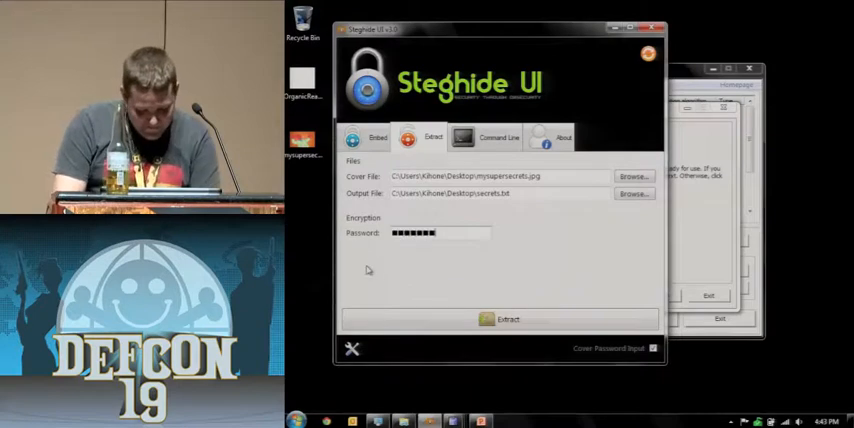
left_click(500, 320)
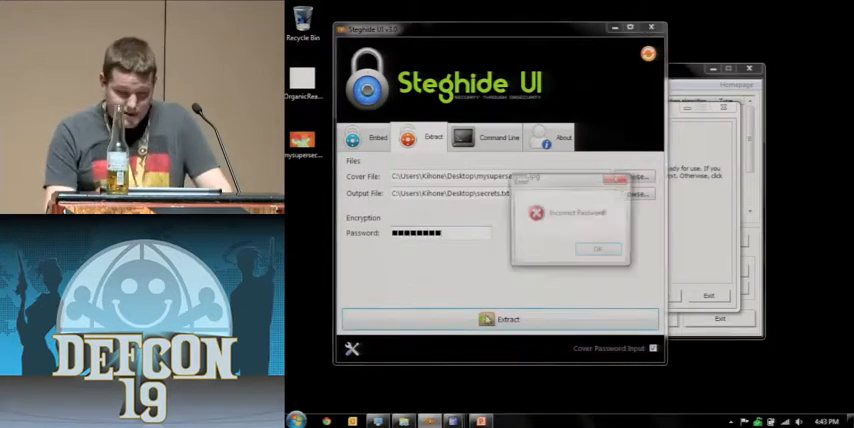
left_click(596, 248)
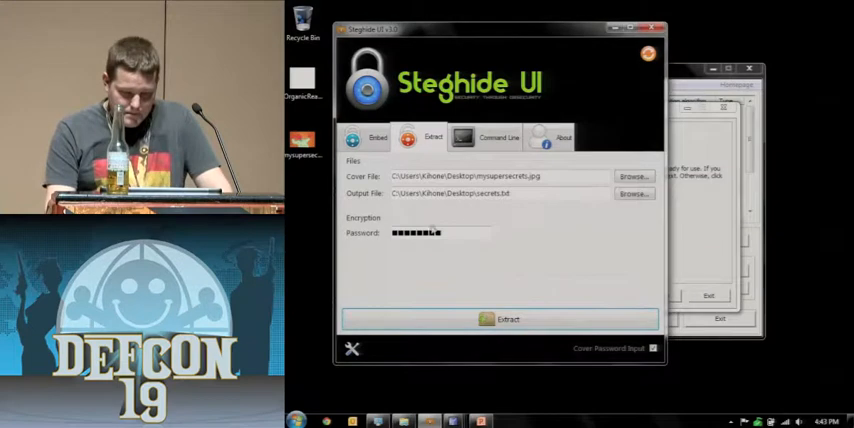
left_click(508, 320)
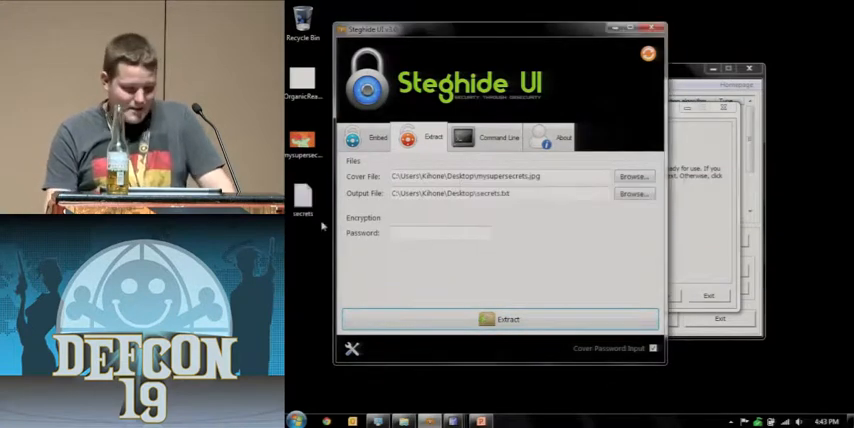
left_click(504, 320)
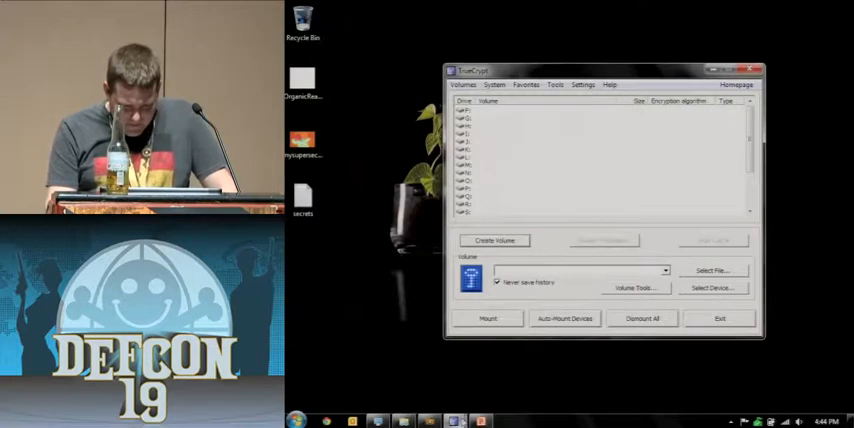
After a 'no volume selected' warning, select the existing secrets volume file for a drive slot
left_click(494, 240)
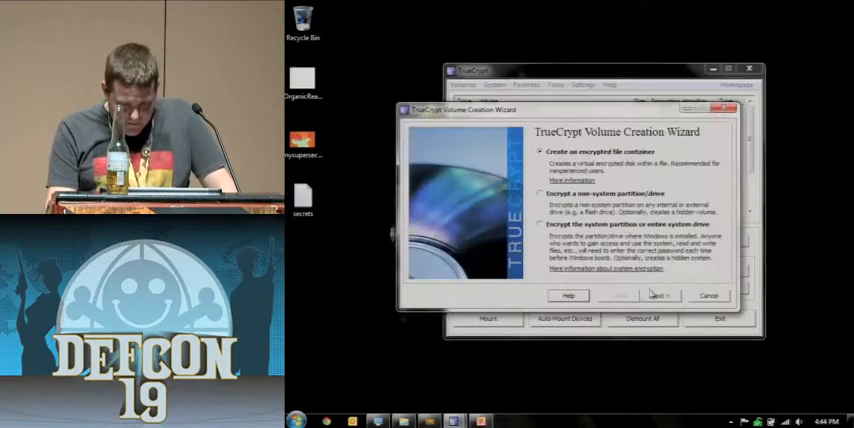
left_click(658, 296)
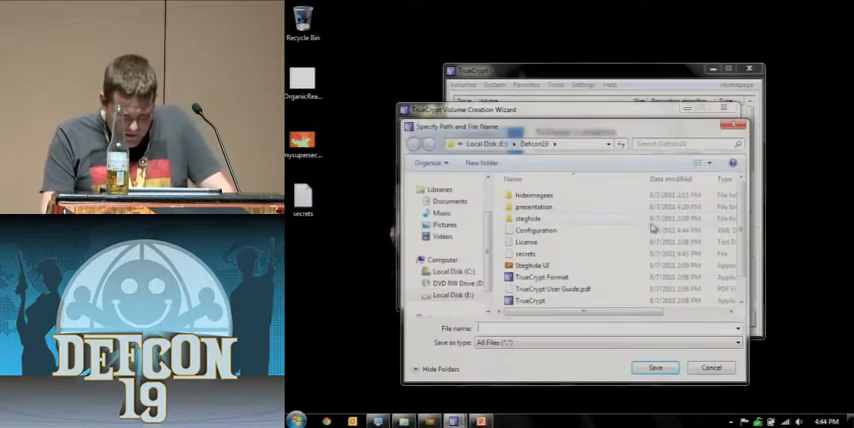
scroll("down", 3)
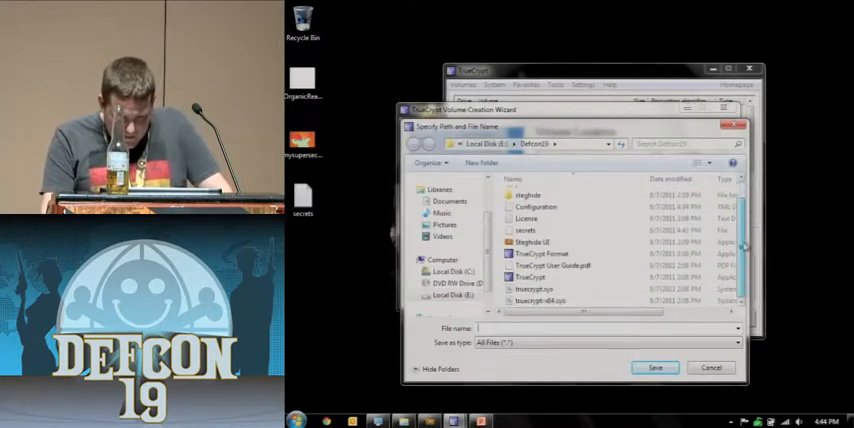
scroll("up", 3)
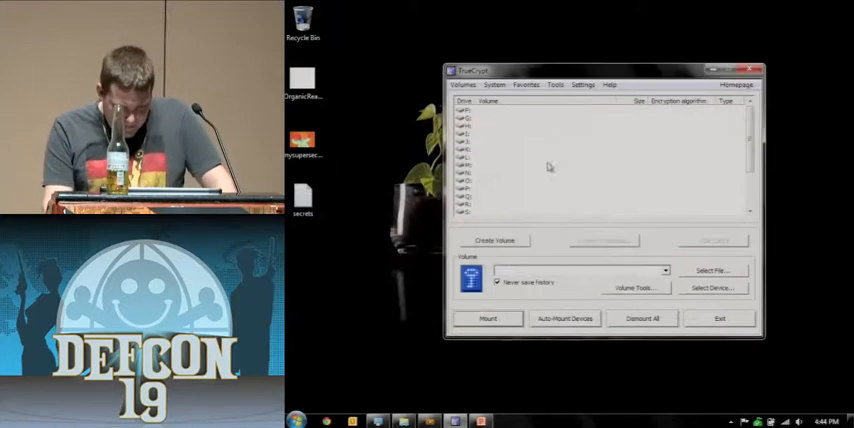
left_click(488, 318)
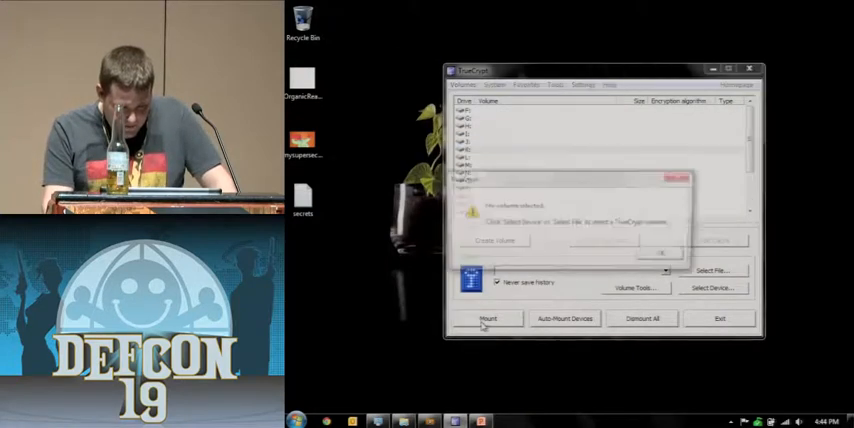
left_click(662, 250)
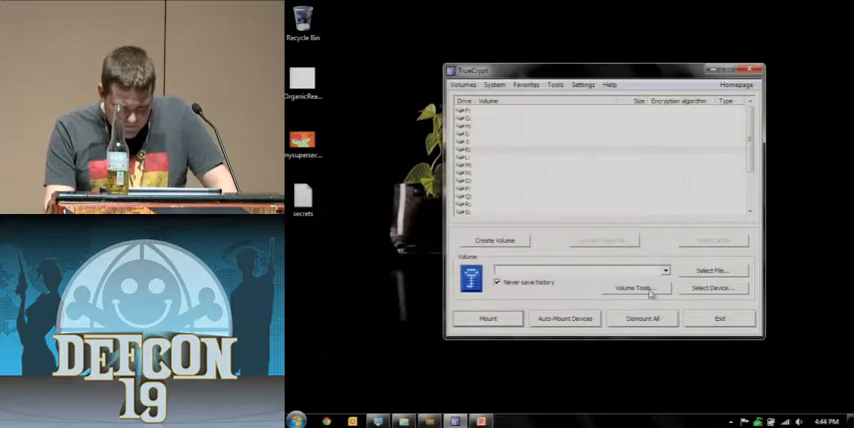
left_click(712, 270)
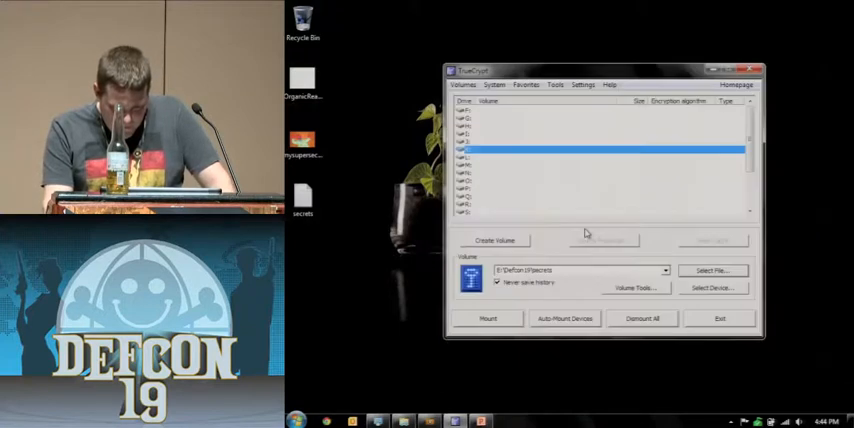
mouse_move(492, 318)
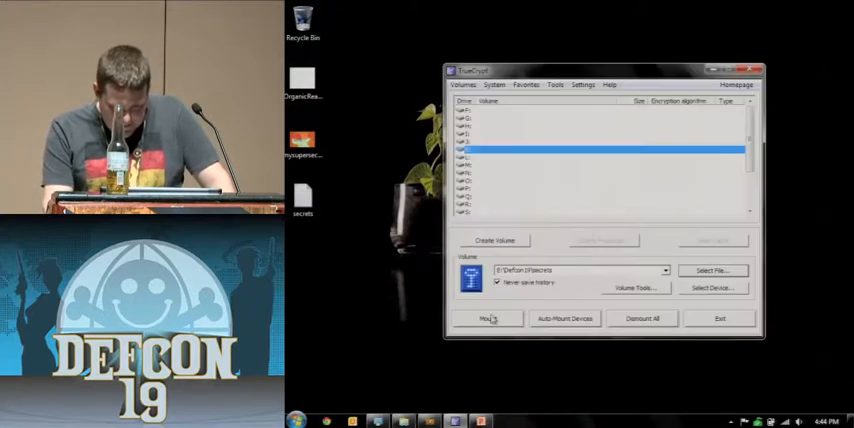
Mount the secrets volume, entering its password with Display password ticked
left_click(488, 318)
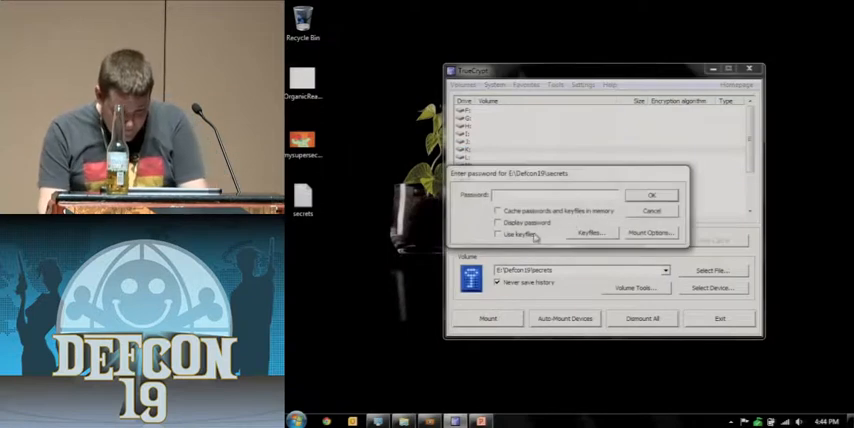
left_click(500, 222)
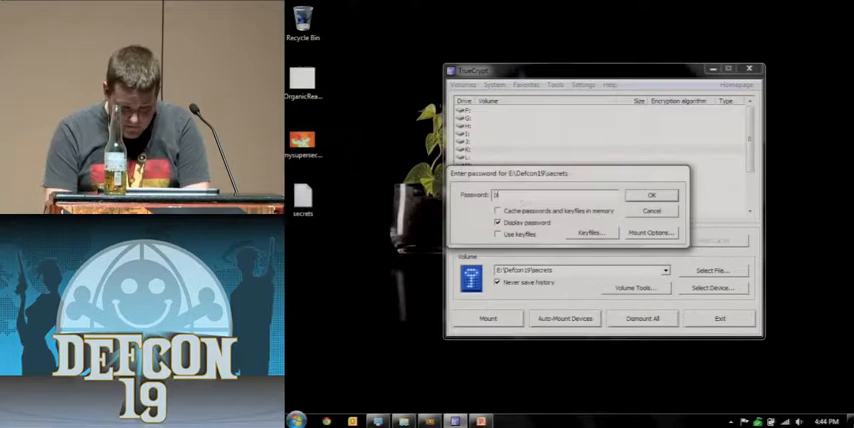
left_click(652, 196)
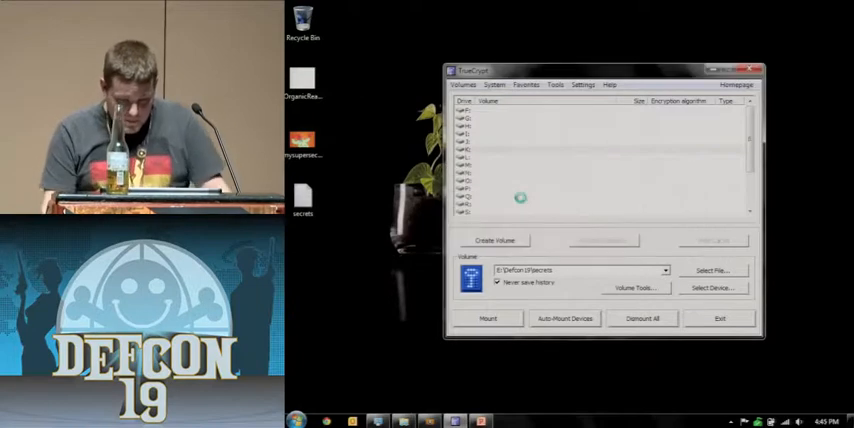
left_click(488, 318)
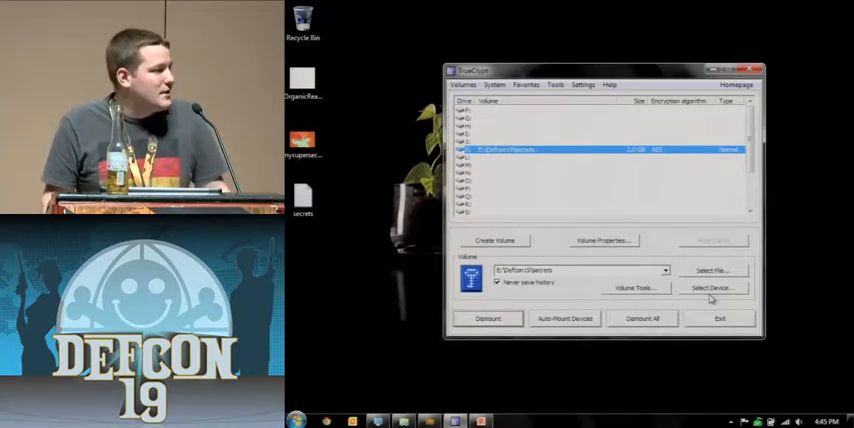
mouse_move(716, 348)
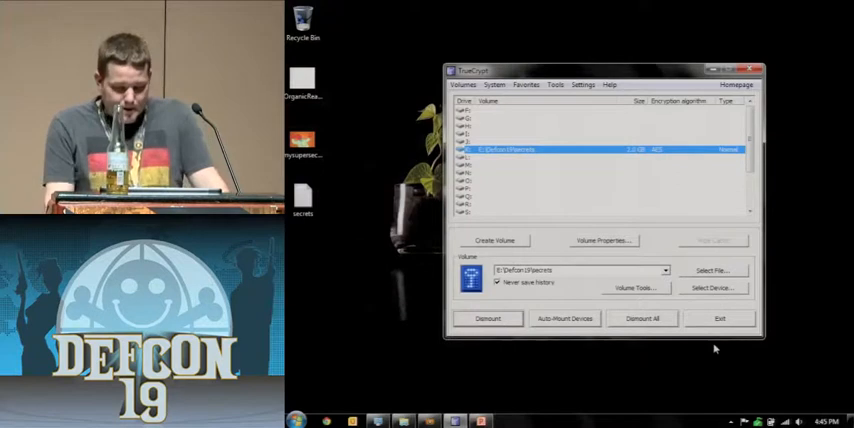
Wait for the secrets volume to appear mounted, then return to the Steghide UI window
left_click(488, 320)
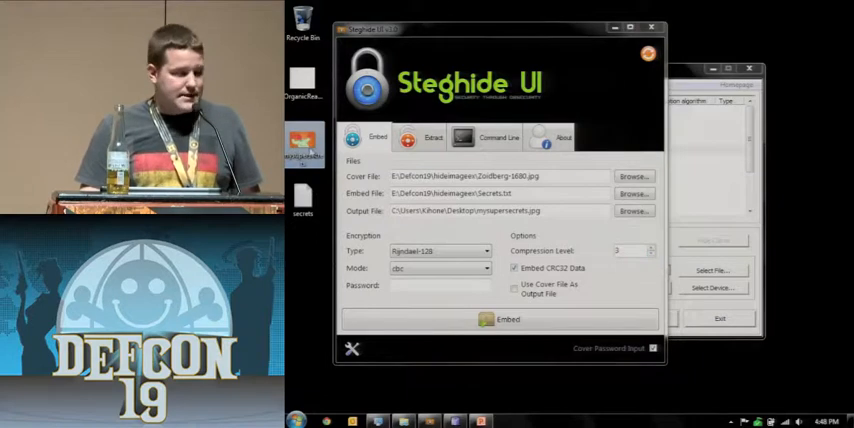
left_click(498, 320)
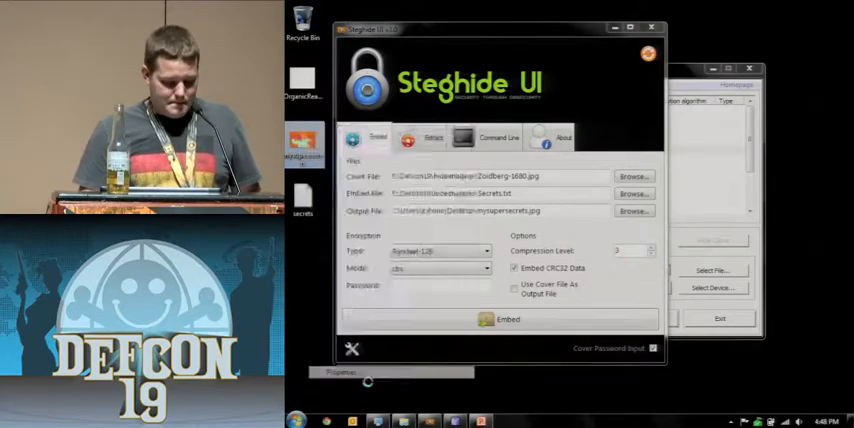